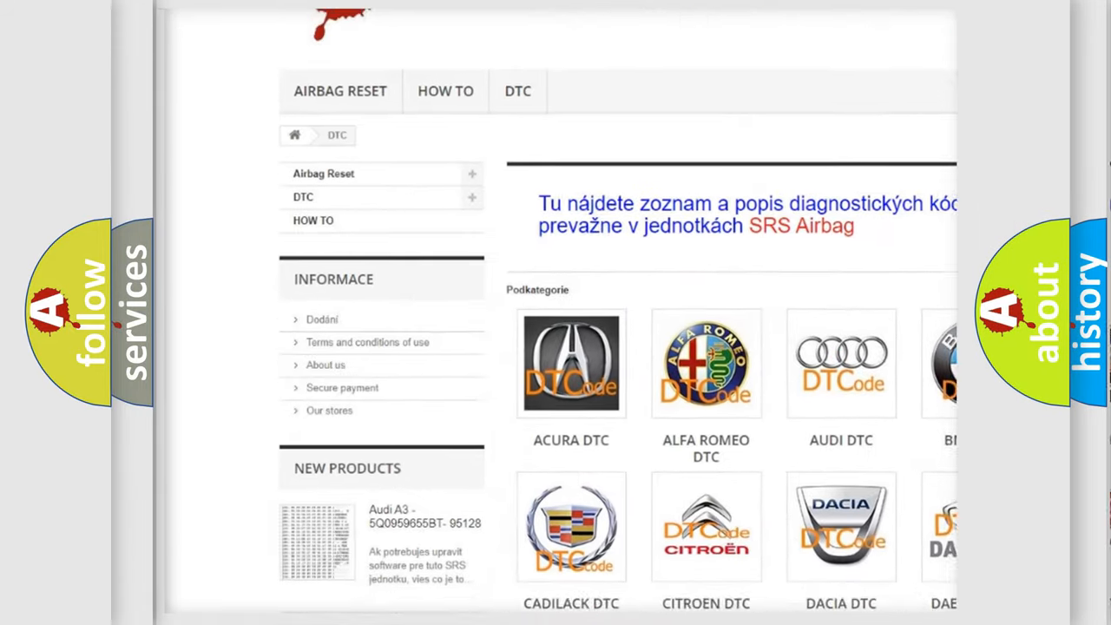
{"action": "scroll", "scroll_direction": "down", "scroll_amount": 3}
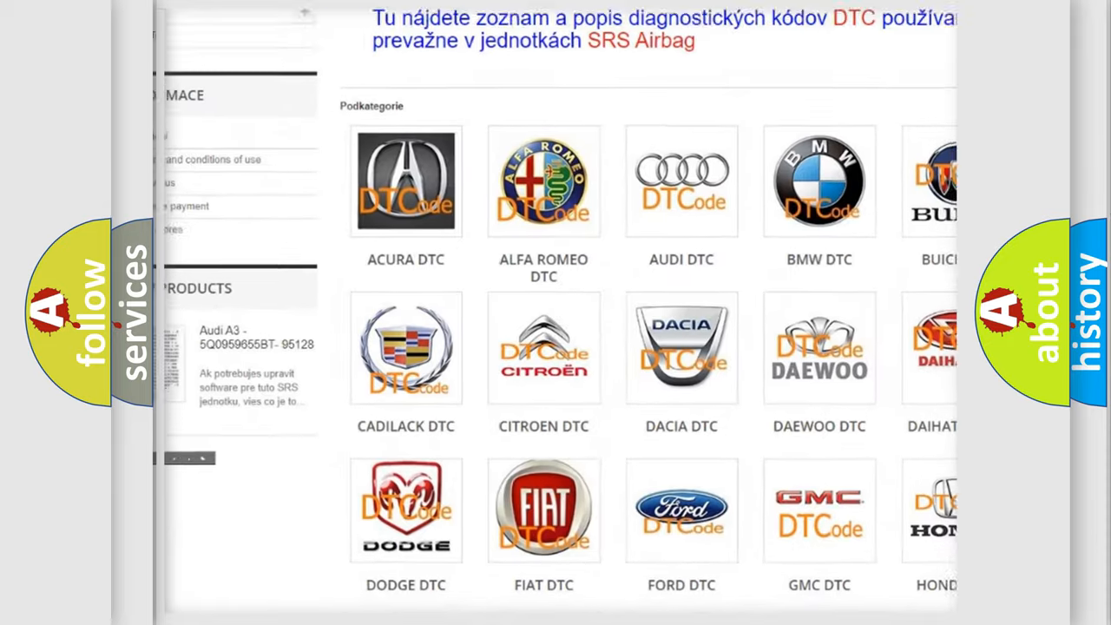
{"action": "scroll", "scroll_direction": "down", "scroll_amount": 3}
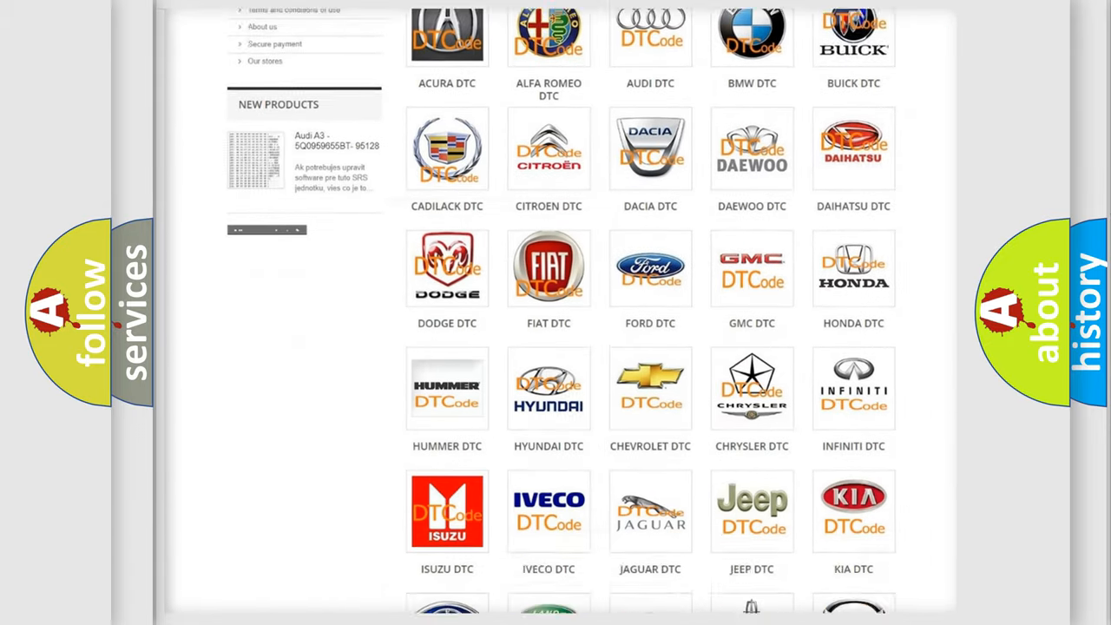
{"action": "scroll", "scroll_direction": "down", "scroll_amount": 3}
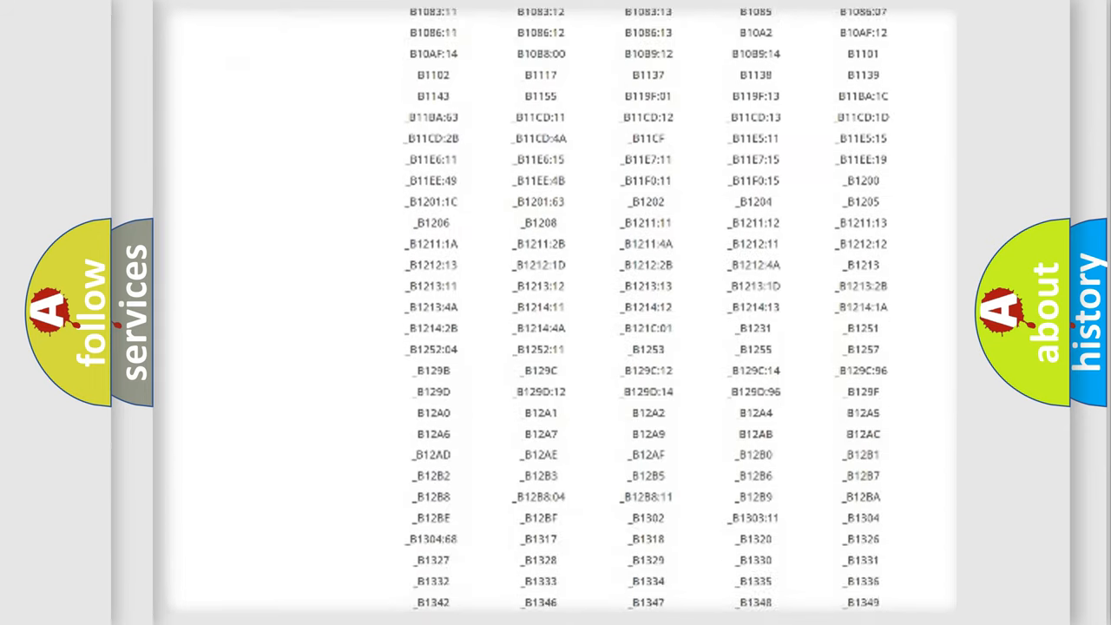
{"action": "scroll", "scroll_direction": "down", "scroll_amount": 3}
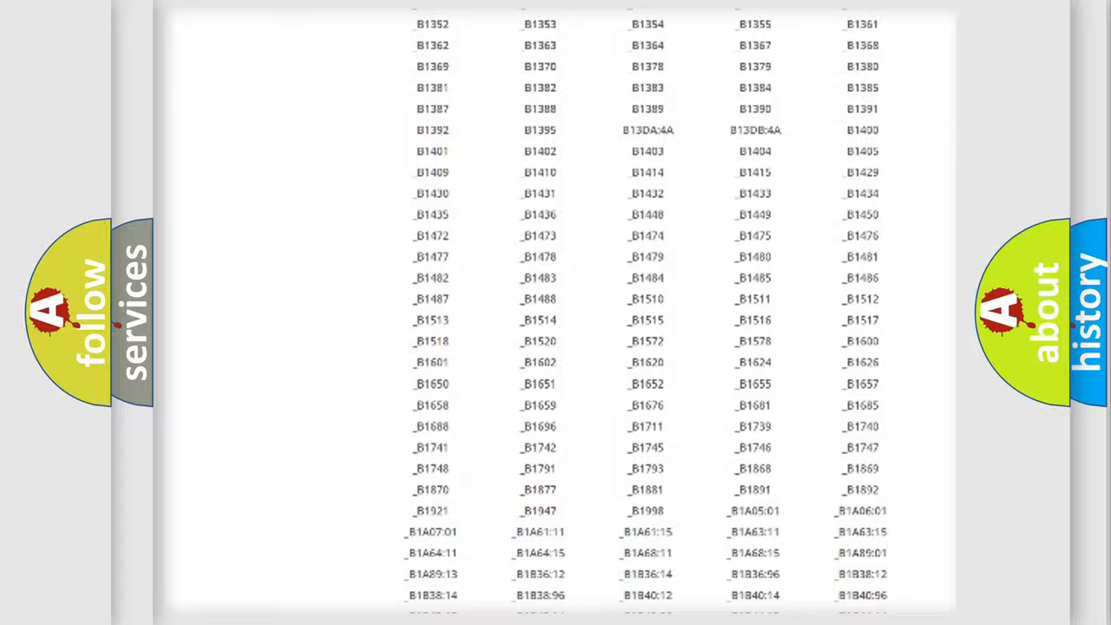
{"action": "scroll", "scroll_direction": "up", "scroll_amount": 3}
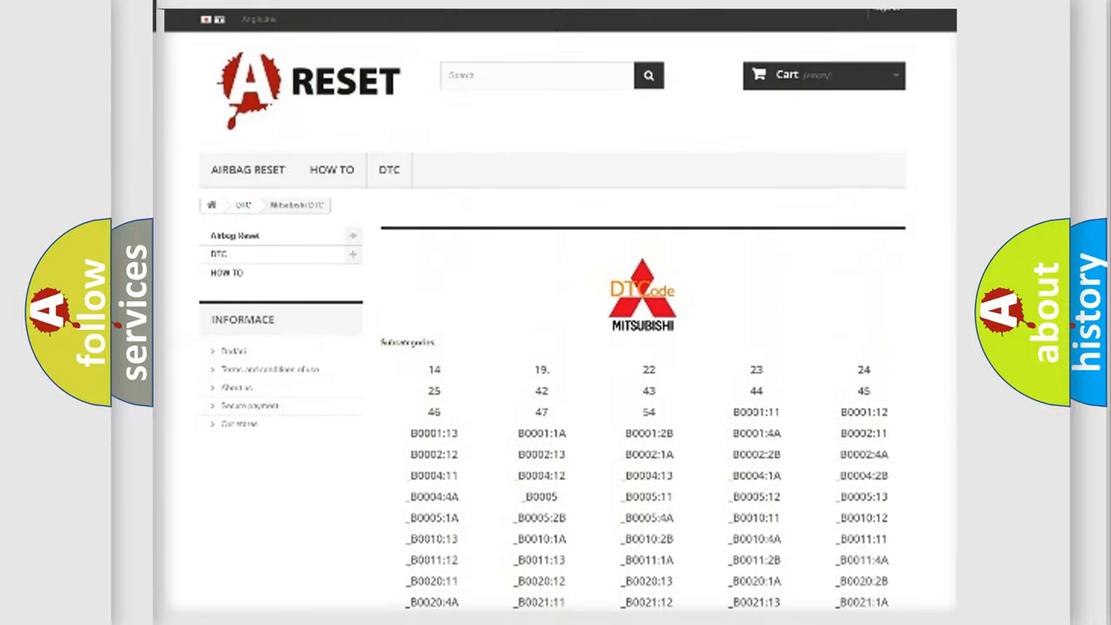